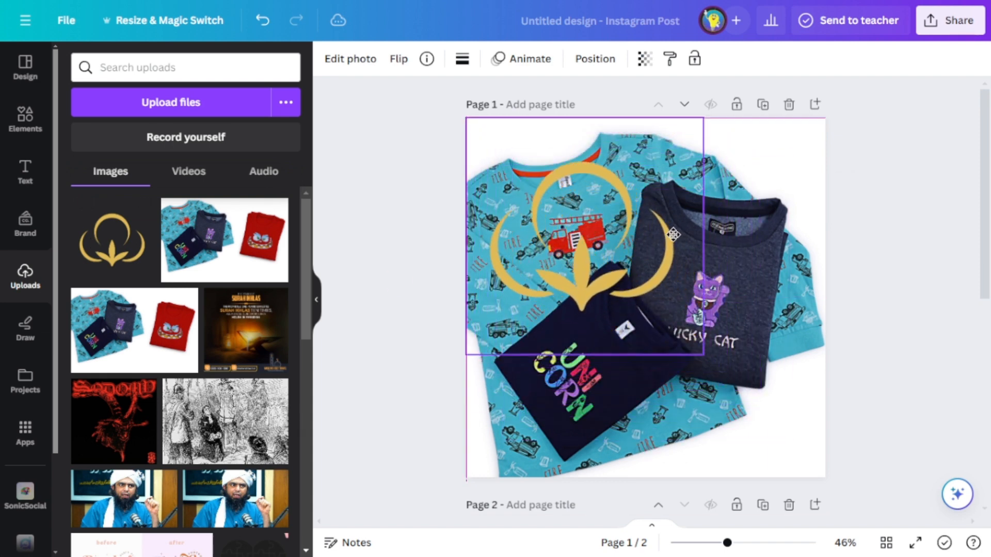
Enlarge the gold cotton logo over the first t-shirt page and set its transparency to 18
left_click_drag(706, 349, 824, 478)
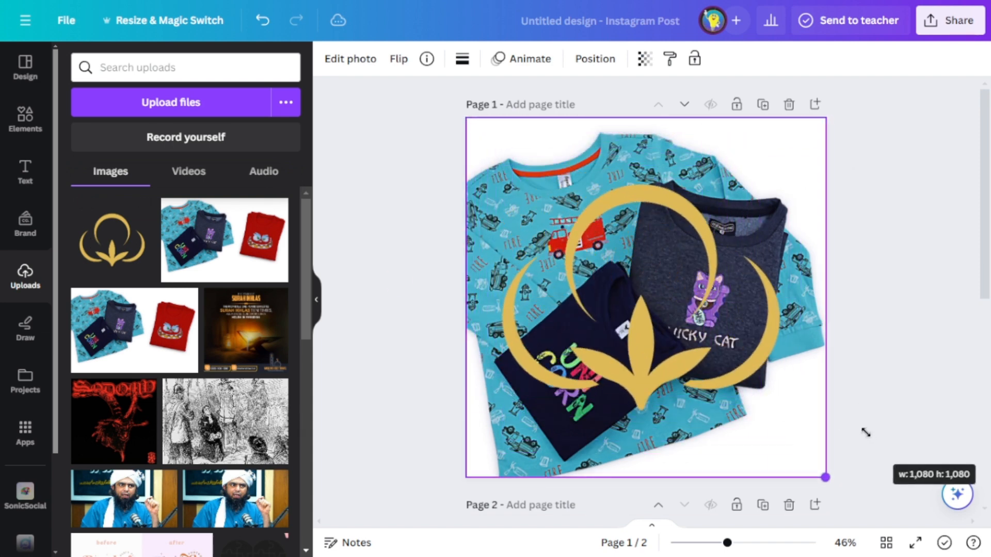
left_click(644, 58)
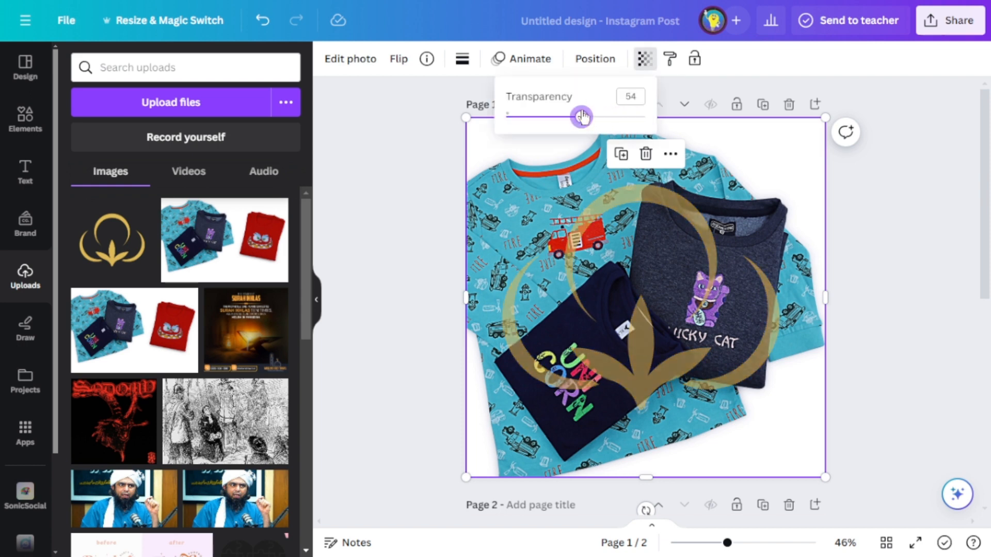
left_click_drag(580, 116, 553, 116)
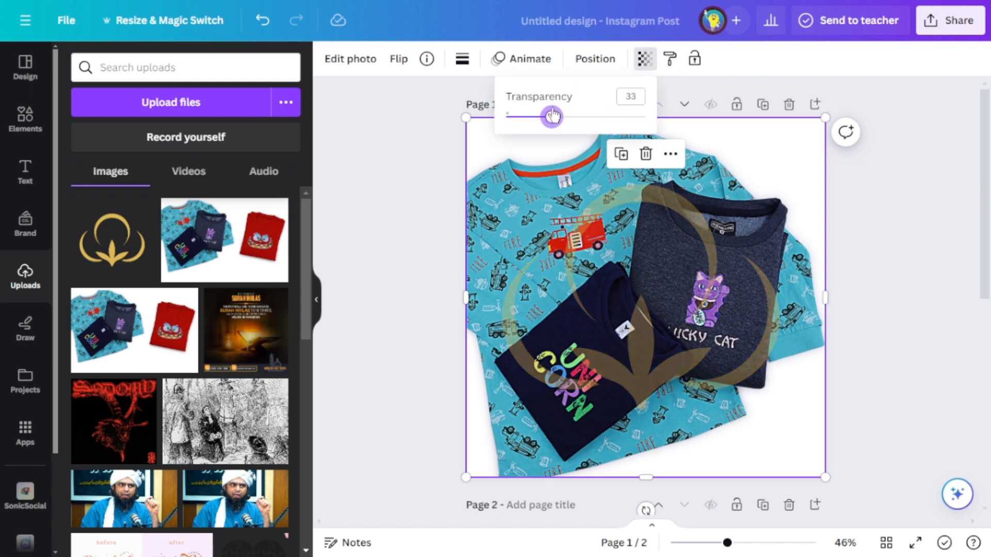
left_click_drag(551, 118, 529, 117)
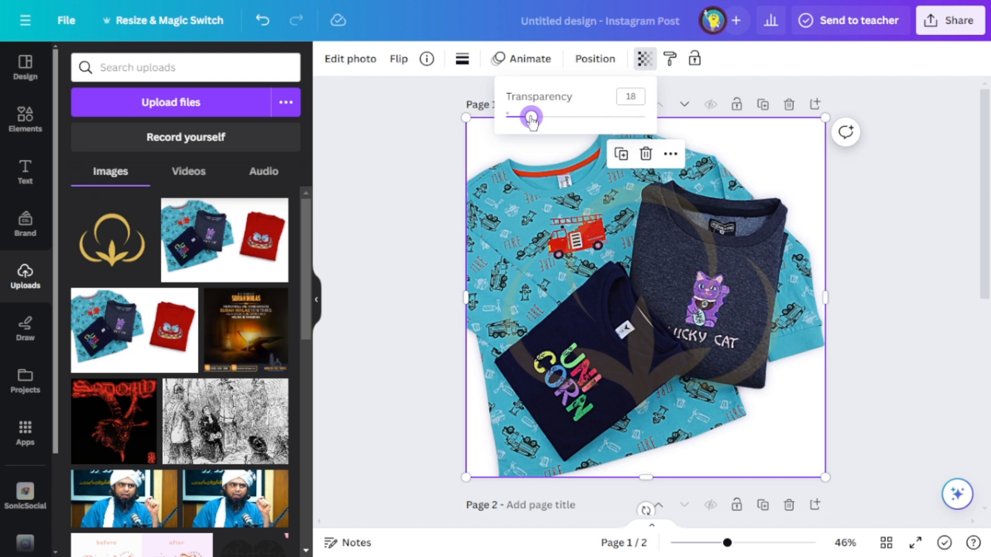
left_click_drag(531, 118, 644, 118)
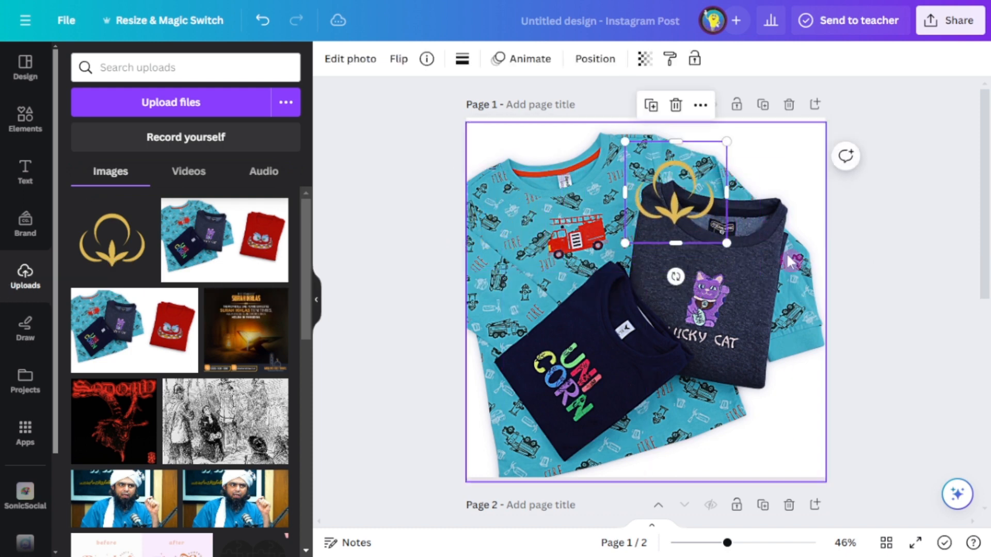
Drag the small gold logo from page 1 onto page 2's red t-shirt photo
left_click_drag(667, 189, 774, 246)
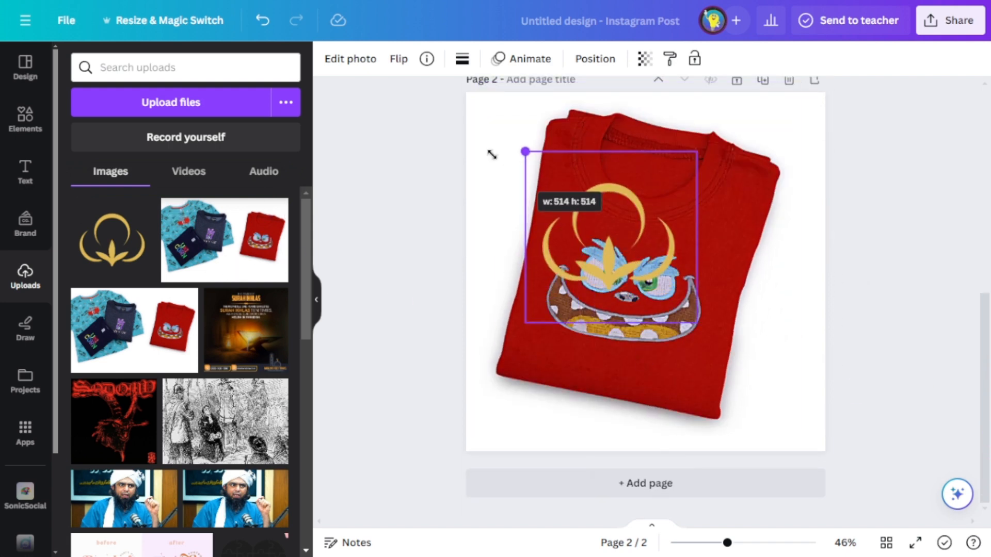
Enlarge the gold logo over the red t-shirt and fade its transparency to about 29
left_click_drag(524, 152, 810, 436)
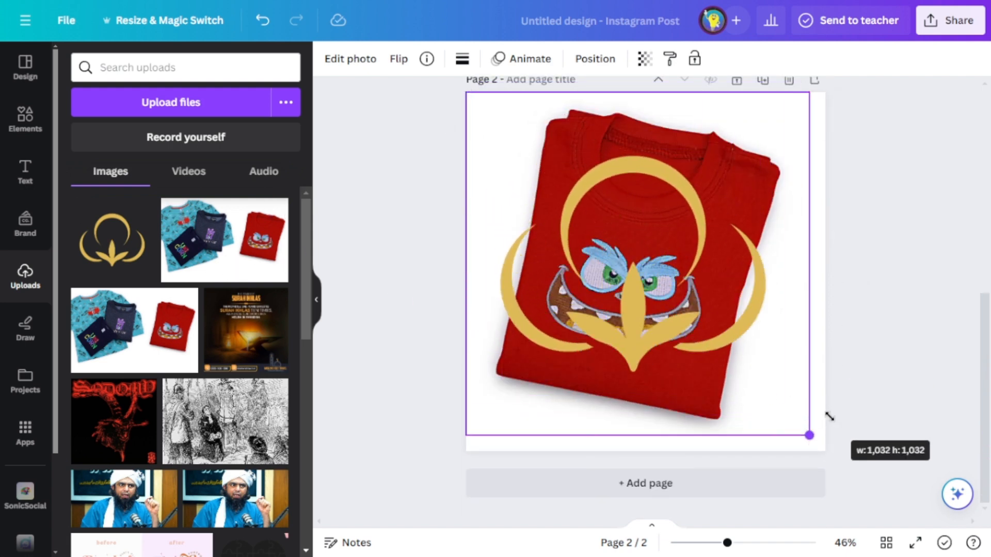
left_click(644, 59)
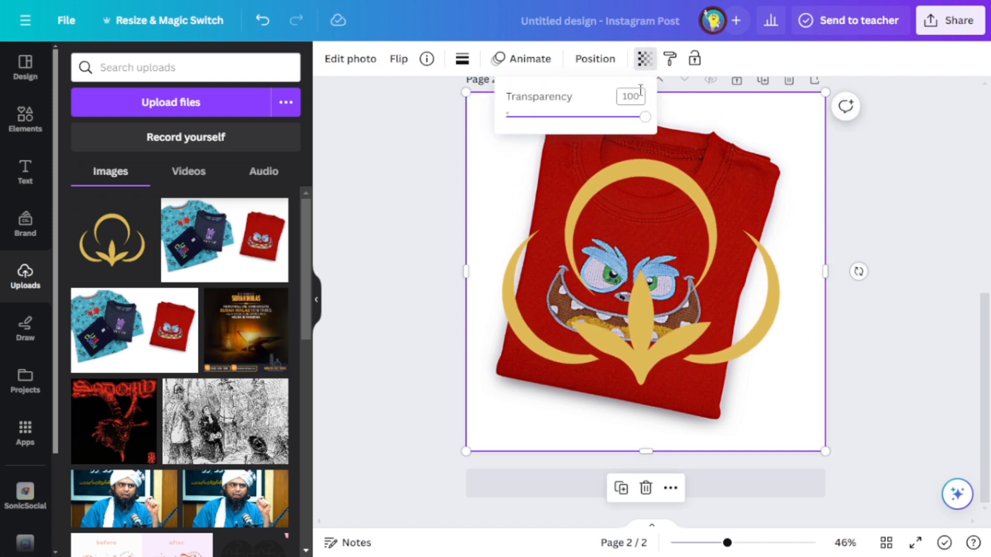
left_click_drag(644, 116, 541, 116)
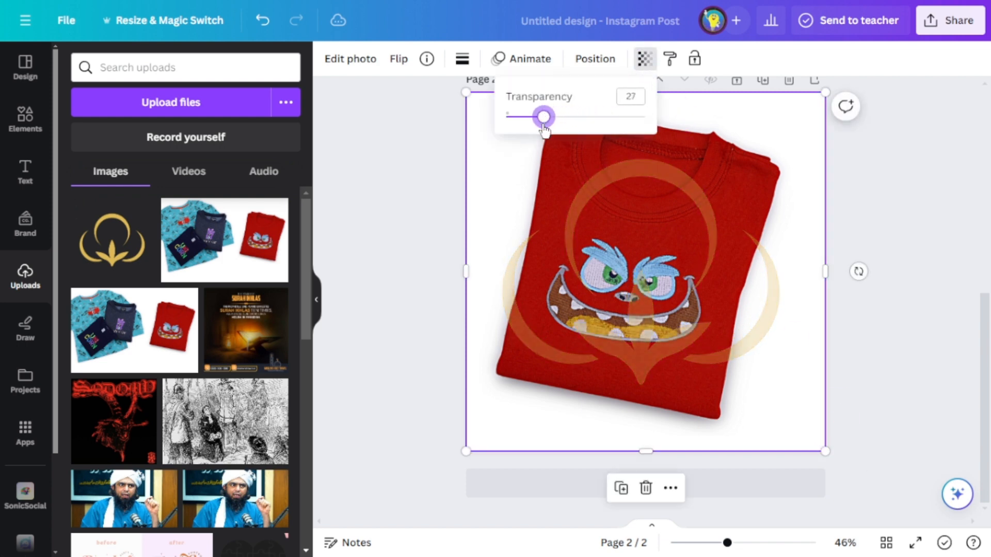
left_click_drag(539, 116, 546, 116)
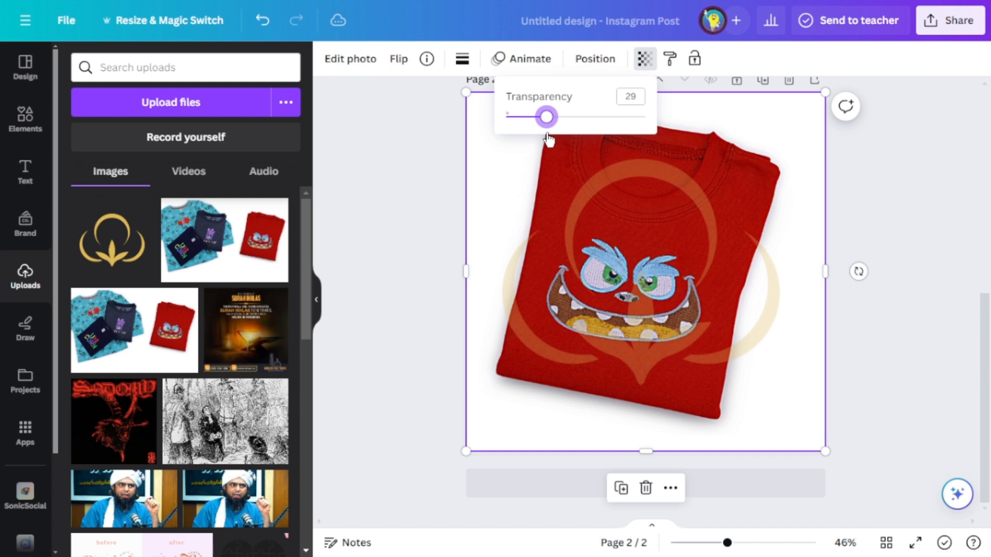
left_click_drag(546, 117, 530, 118)
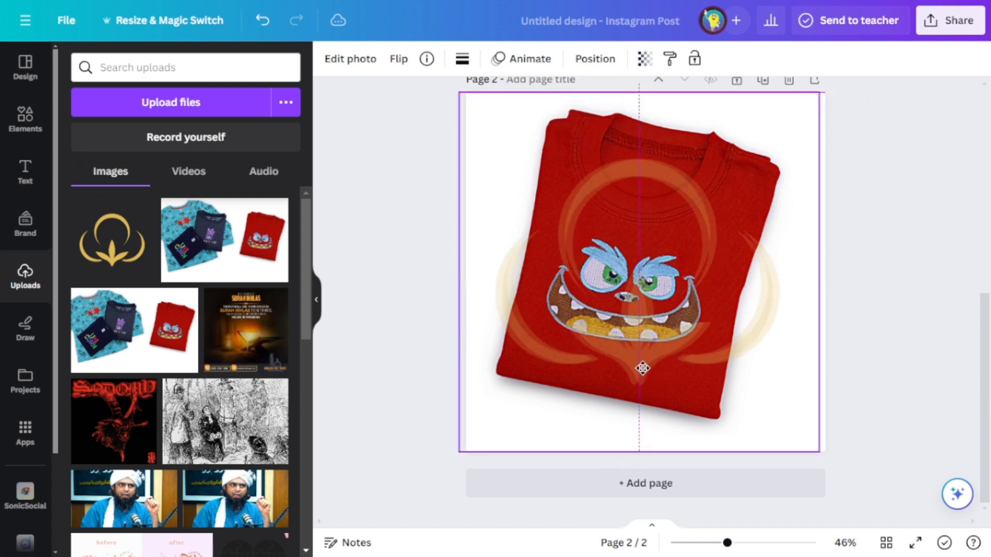
Send the faded logo to the back, behind the t-shirt photo
left_click(643, 59)
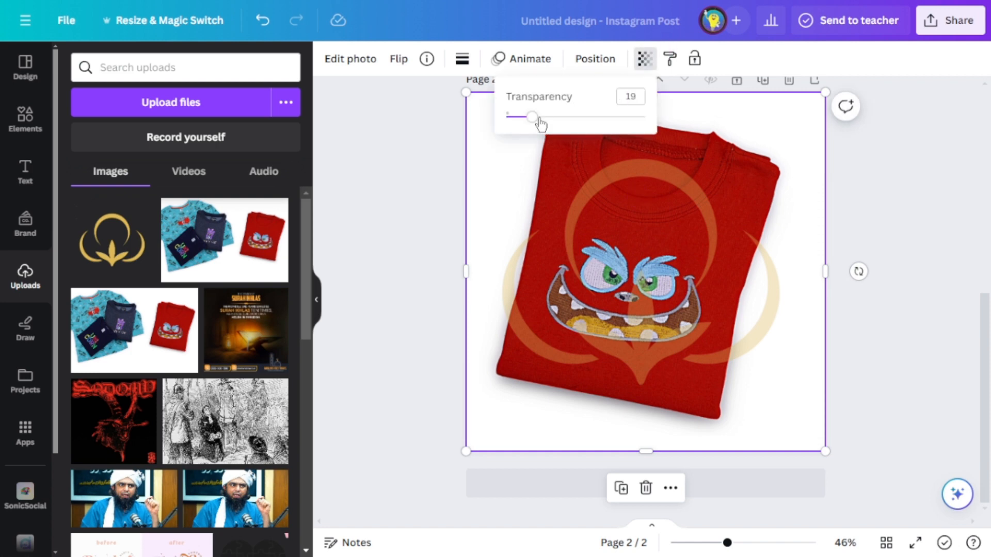
left_click(593, 59)
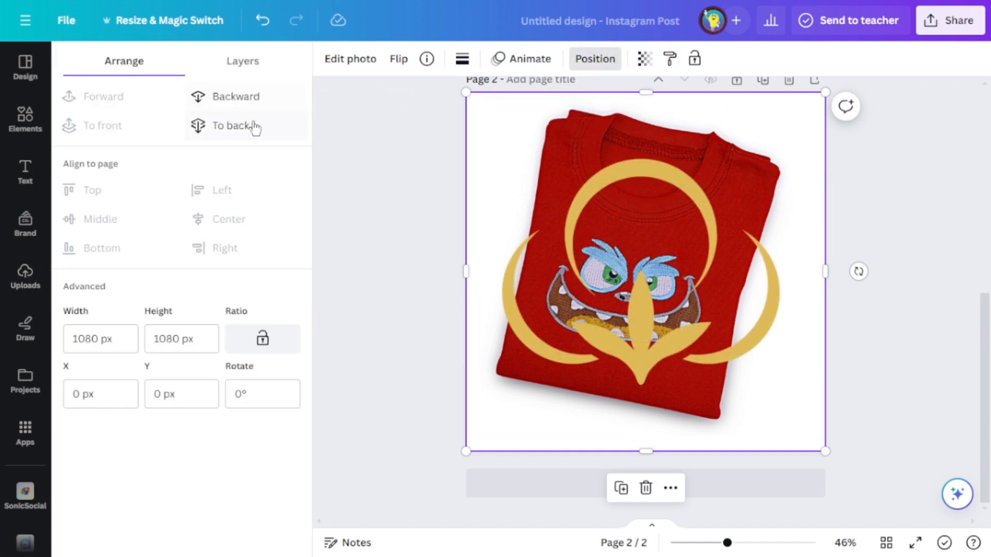
left_click(25, 277)
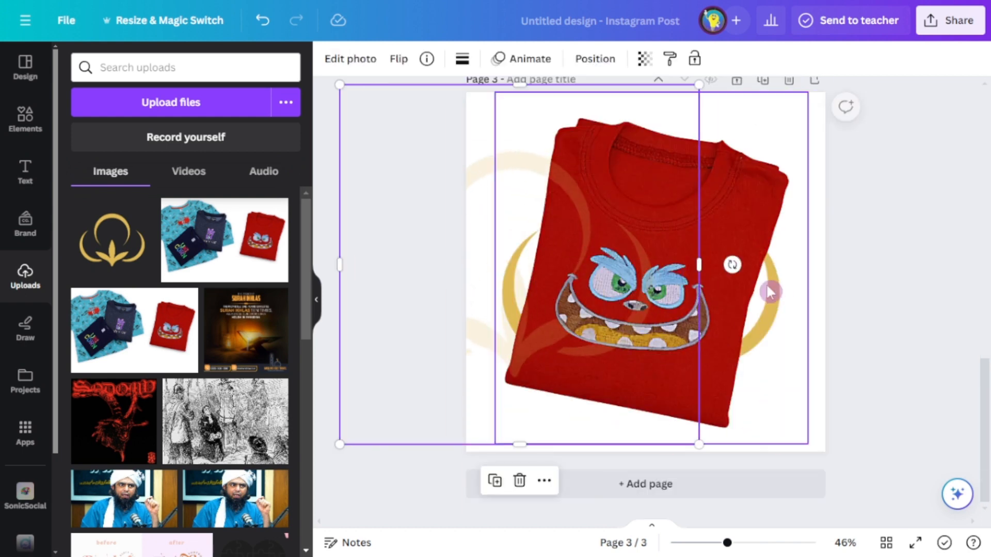
Resize the red t-shirt photo on page 3 to 958×1080 px, full page height
left_click_drag(698, 444, 641, 257)
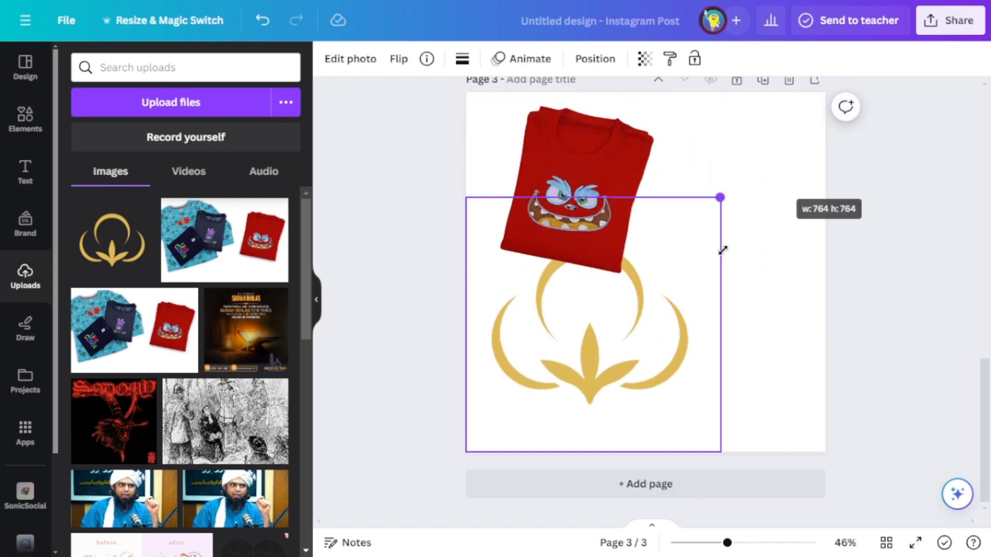
left_click_drag(721, 197, 814, 452)
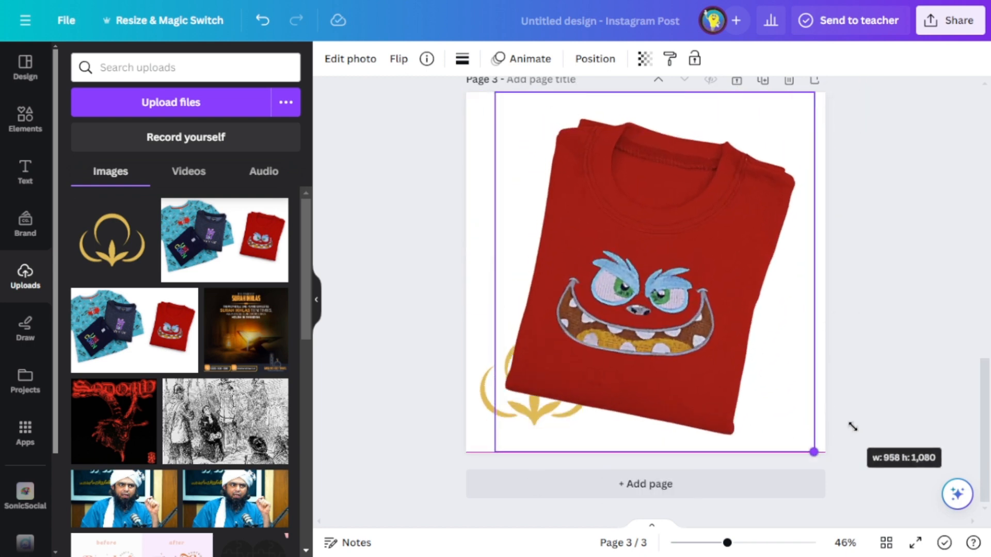